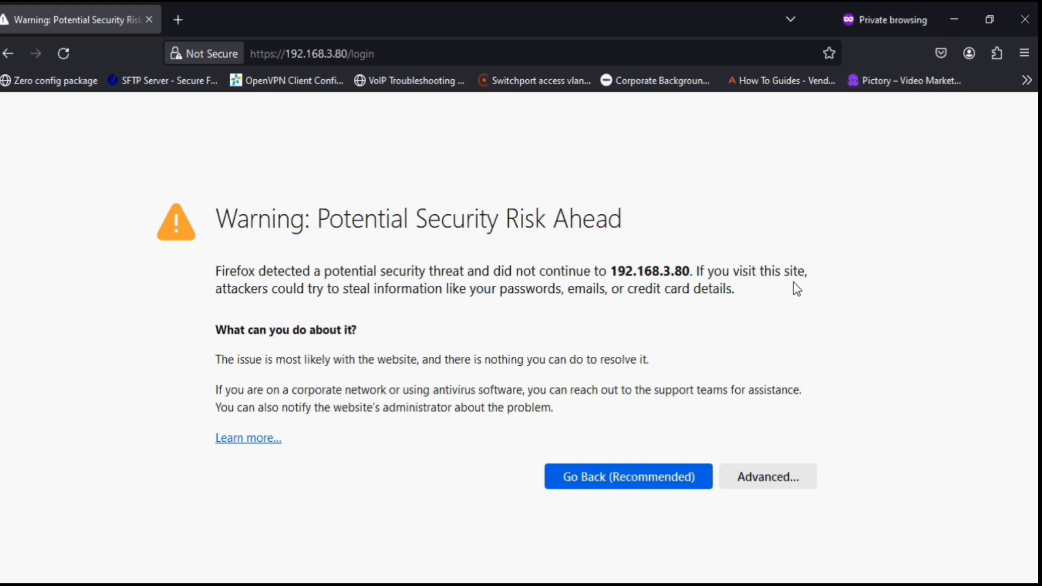
mouse_move(794, 289)
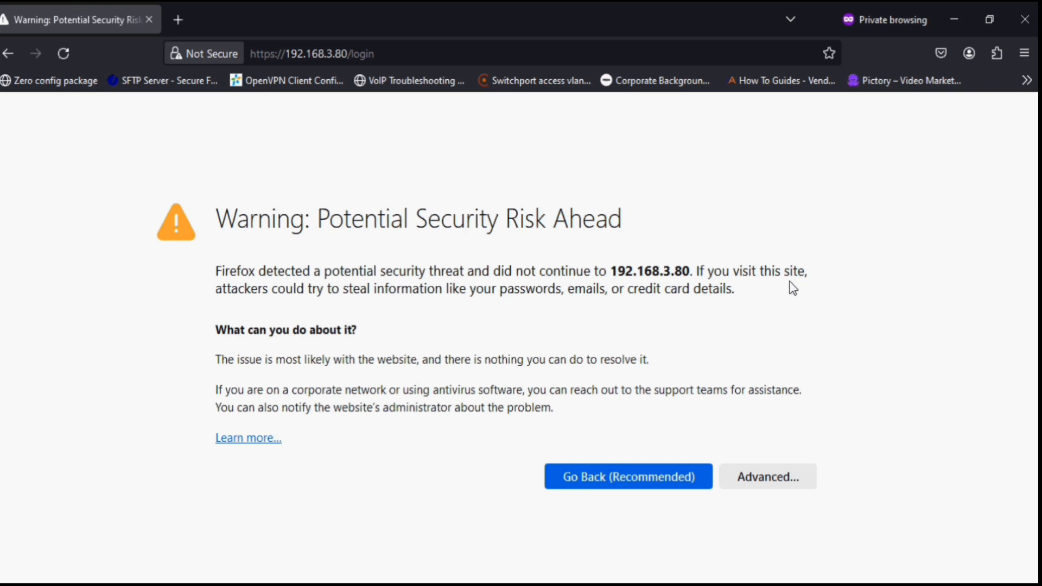
- Accept the certificate risk and sign in as admin to reach the GWN7665 overview dashboard
left_click(768, 476)
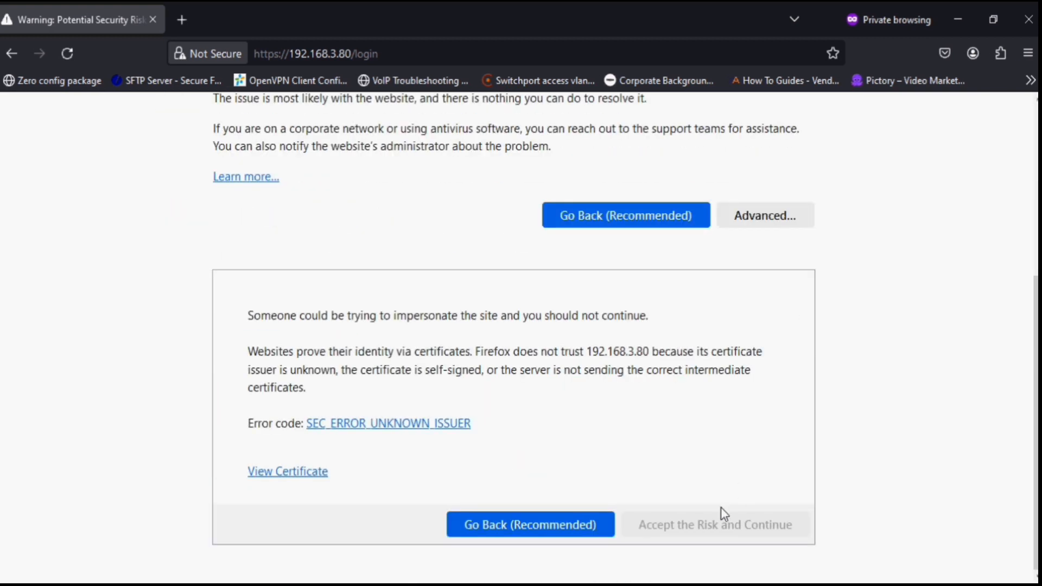
left_click(715, 524)
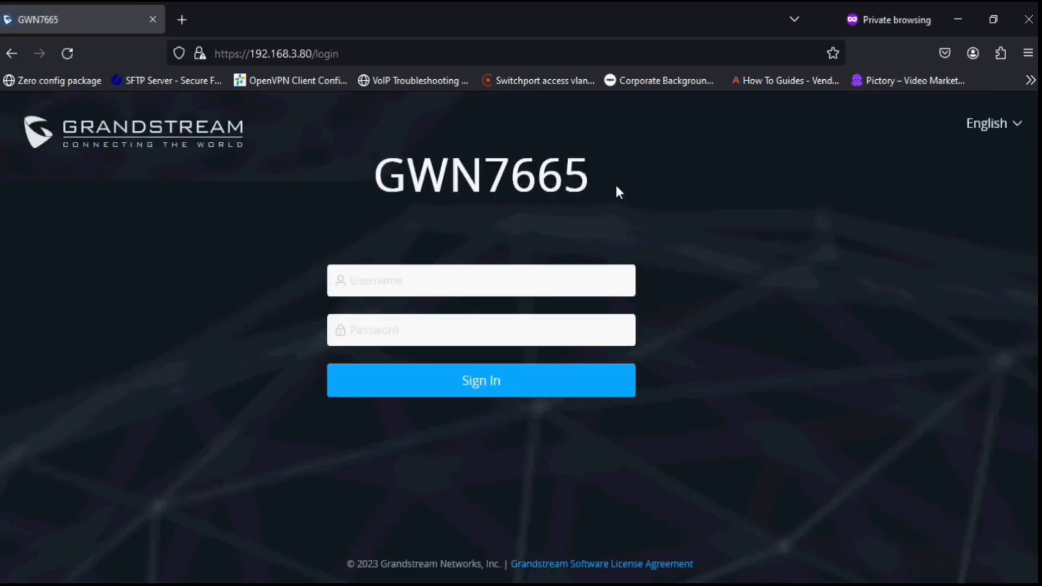
type("admi")
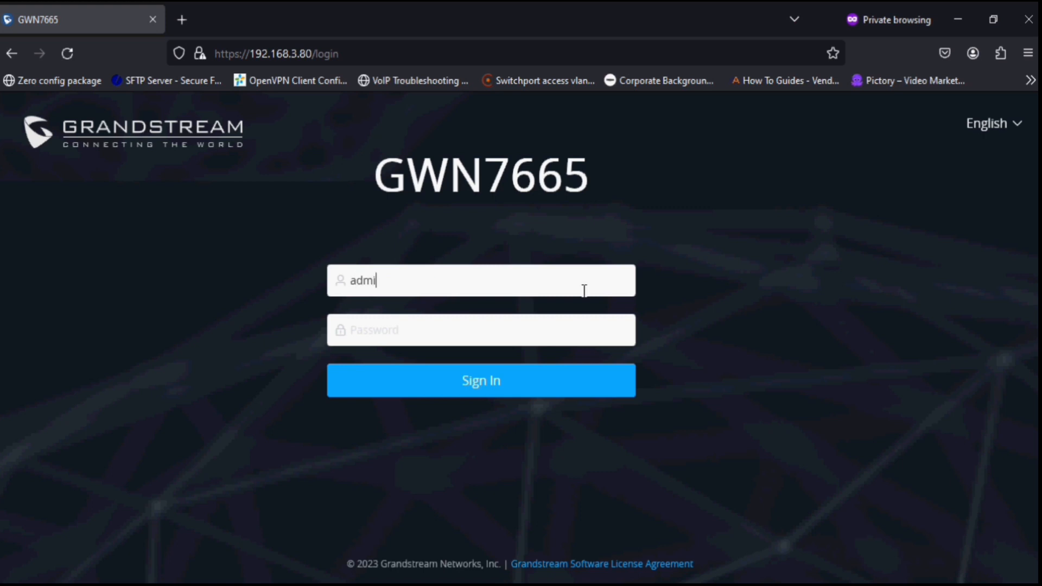
type("password")
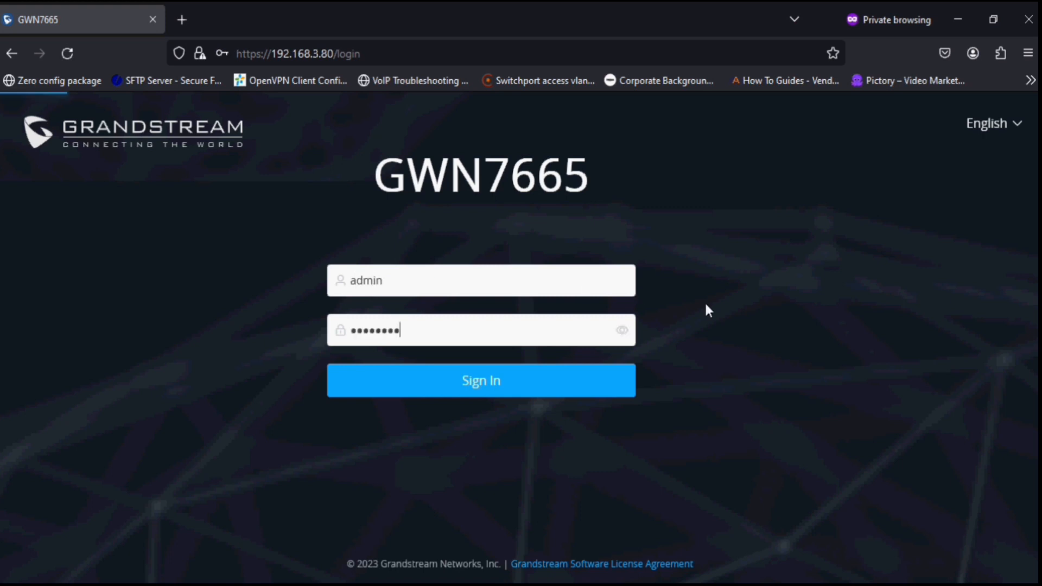
left_click(481, 380)
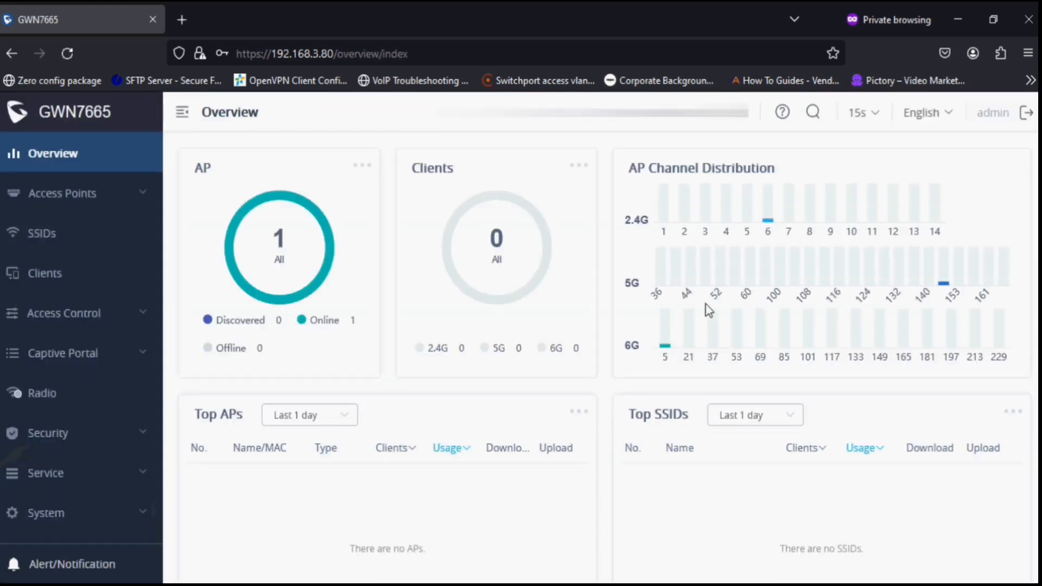
mouse_move(724, 232)
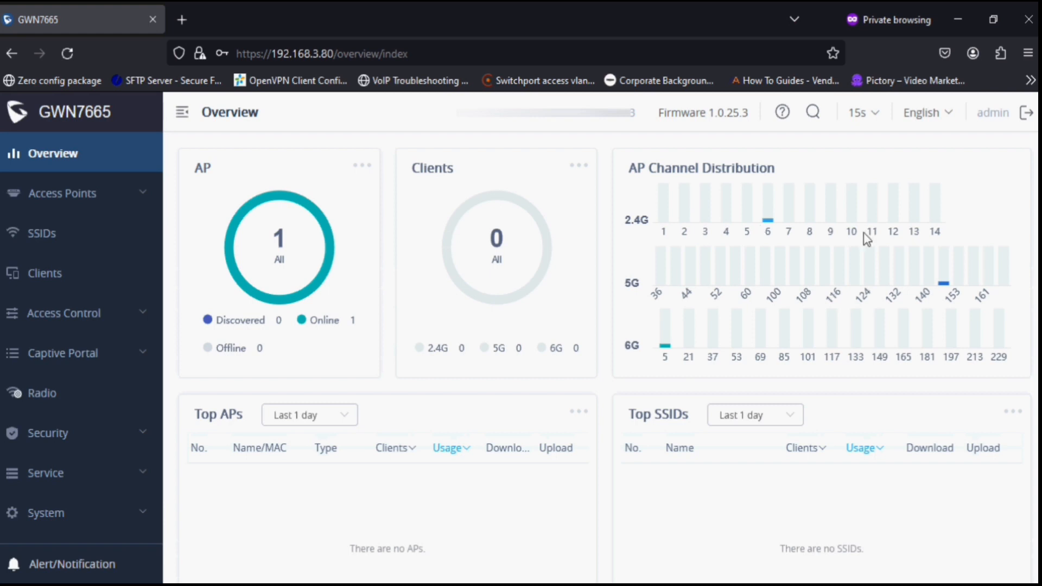
mouse_move(665, 345)
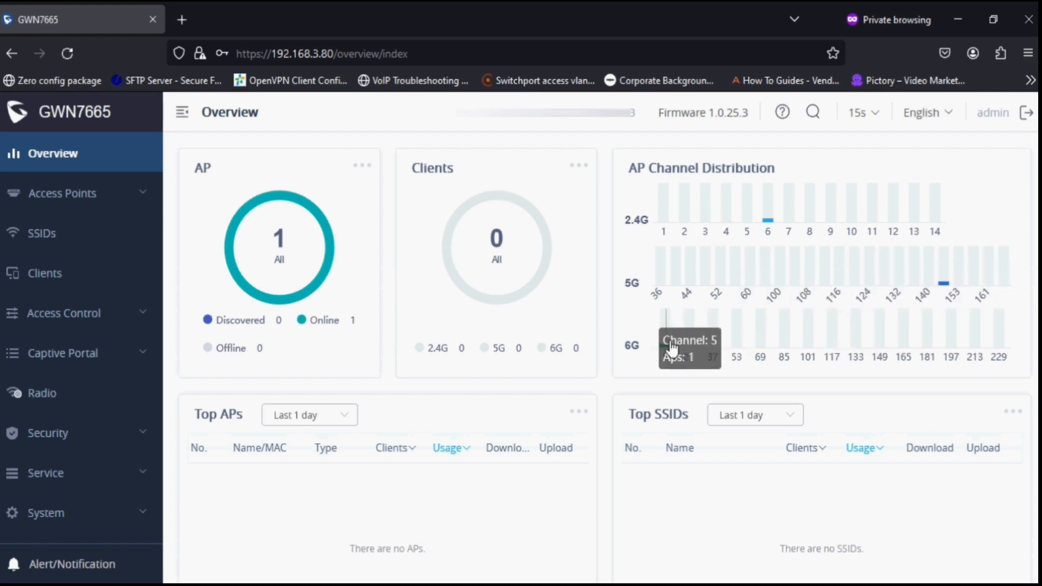
mouse_move(883, 349)
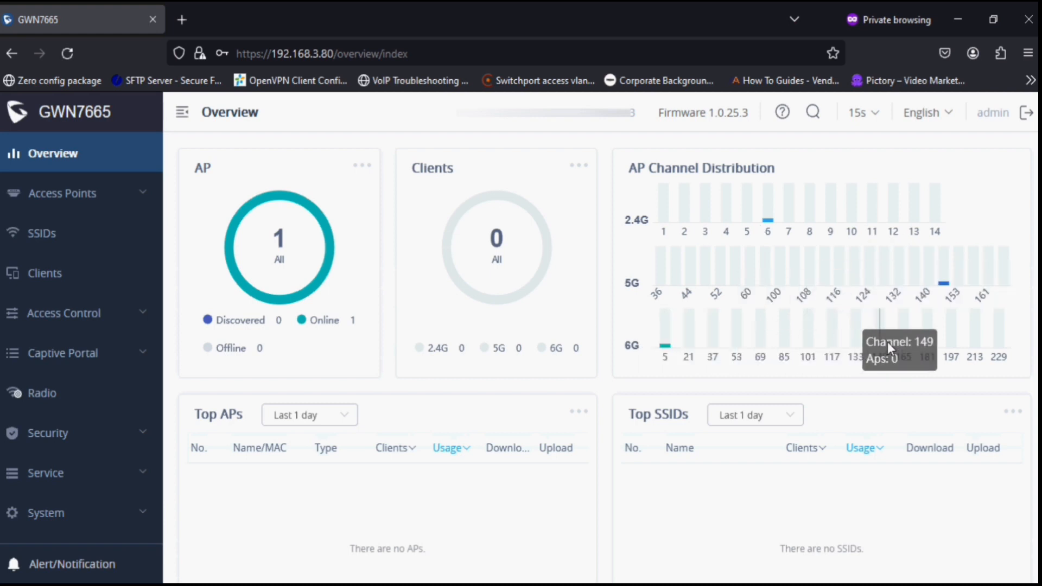
mouse_move(735, 372)
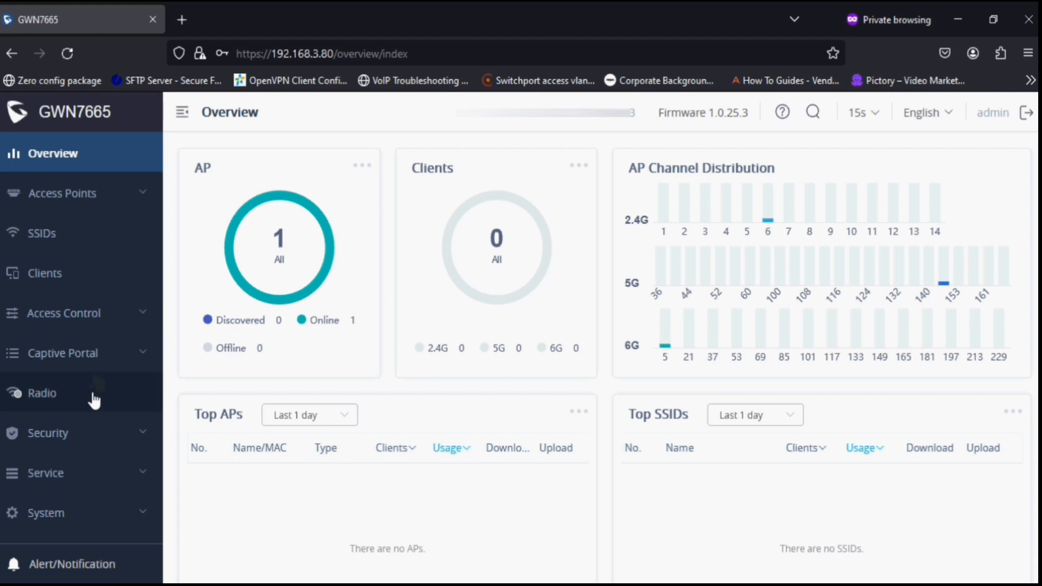
- Review the Band Steering choices and the 2.4G and 5G radio options down to the 6G section
left_click(43, 393)
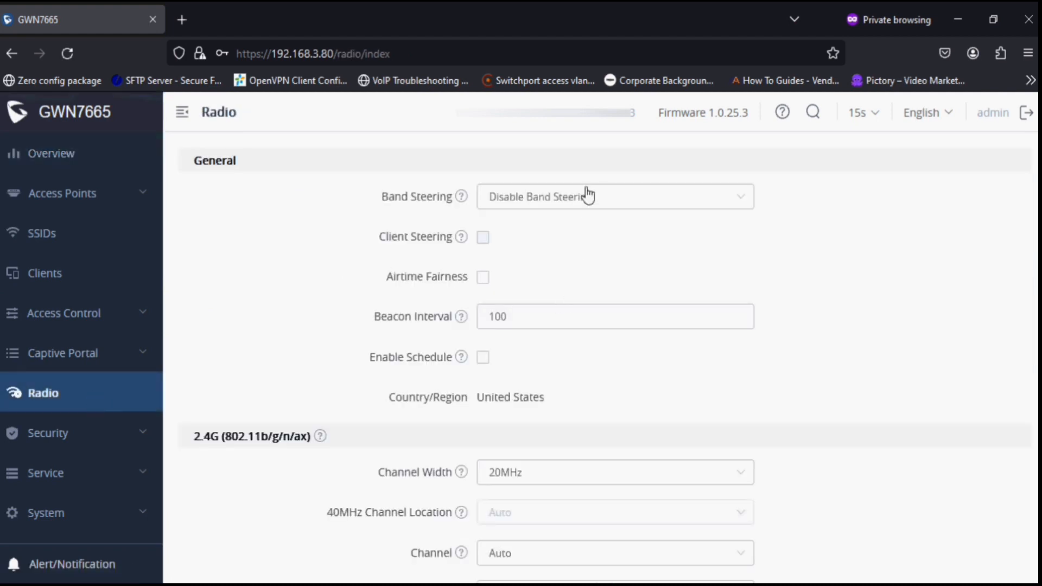
left_click(614, 196)
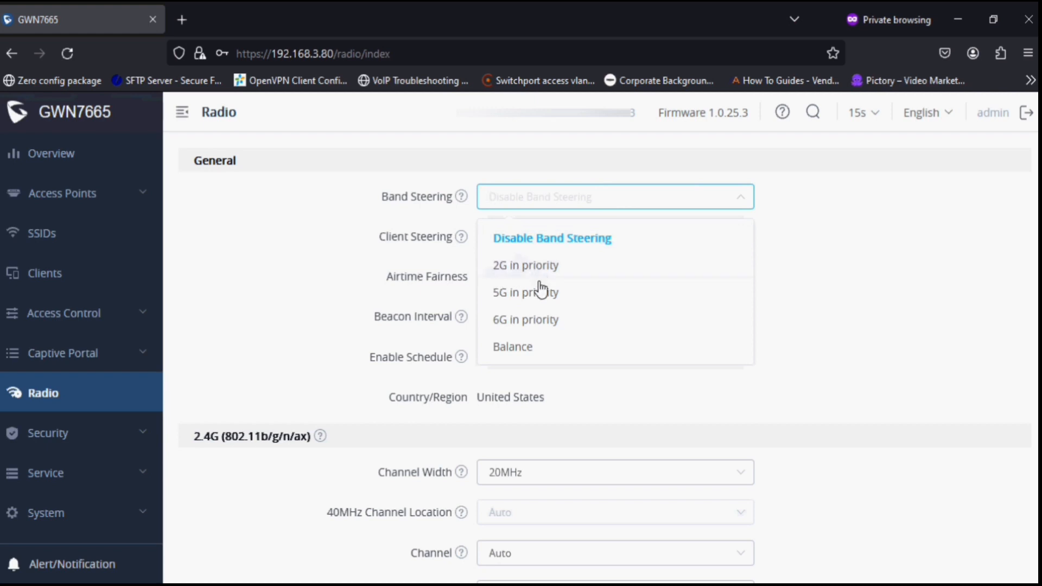
mouse_move(757, 350)
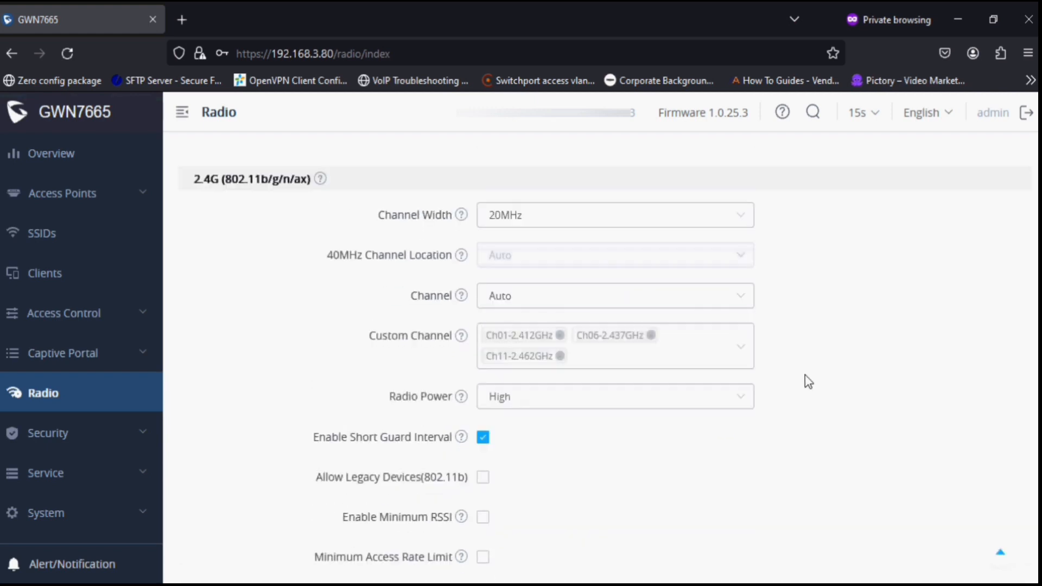
scroll("down", 3)
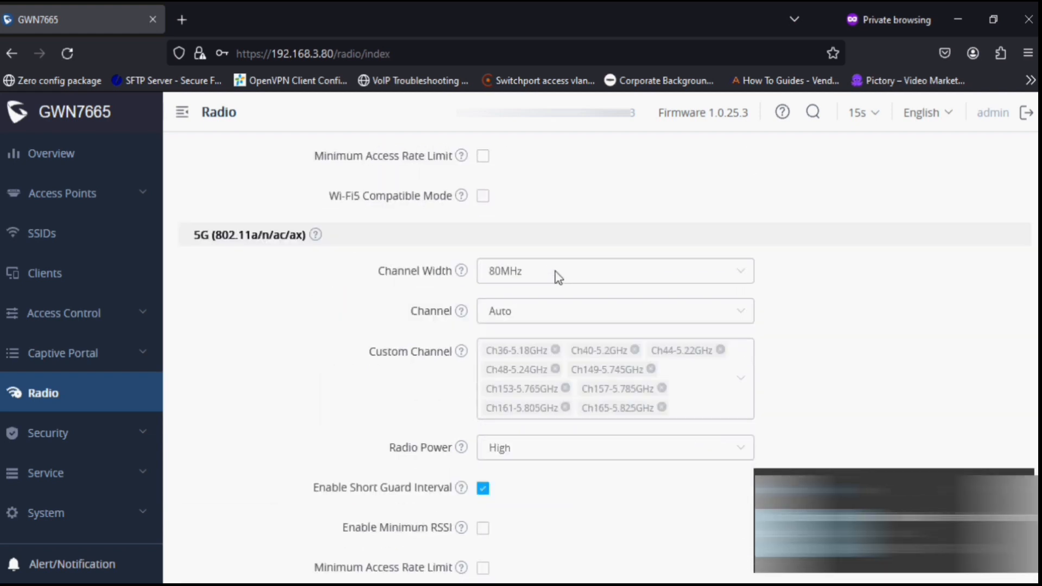
scroll("down", 3)
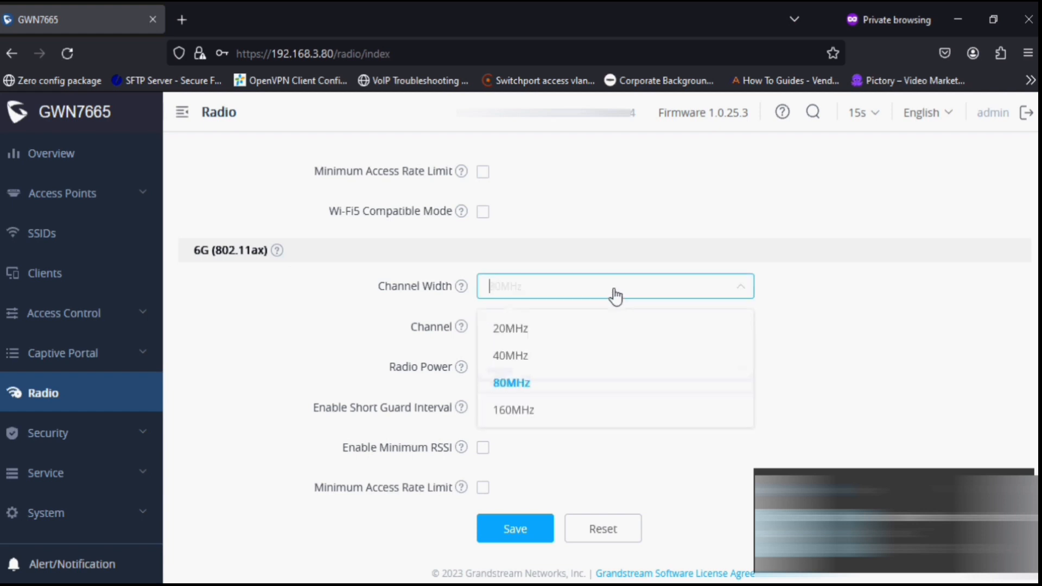
- Set the 6G channel width to 160MHz with channel left on Auto and save the radio settings
left_click(513, 410)
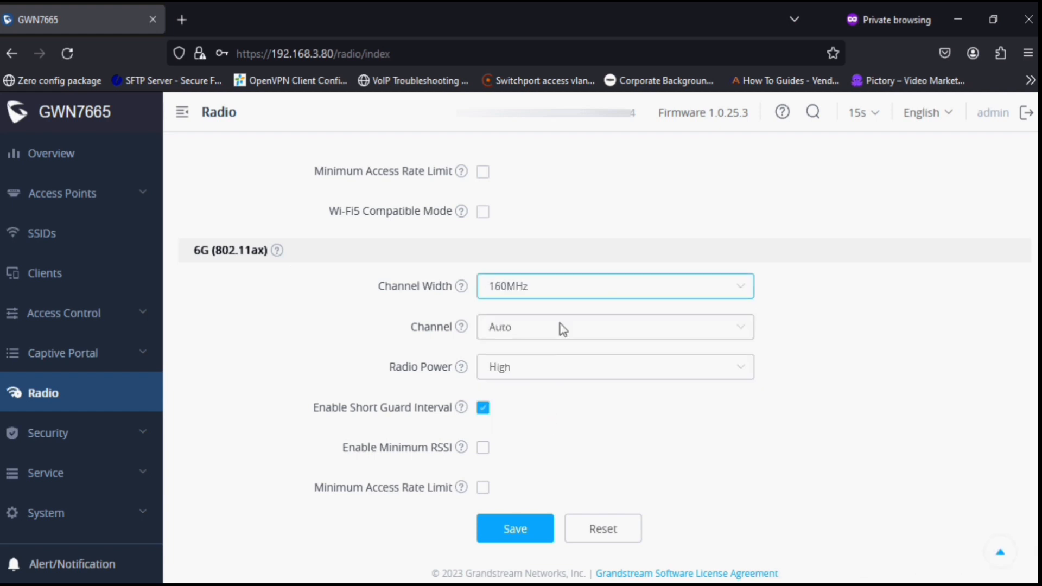
mouse_move(561, 294)
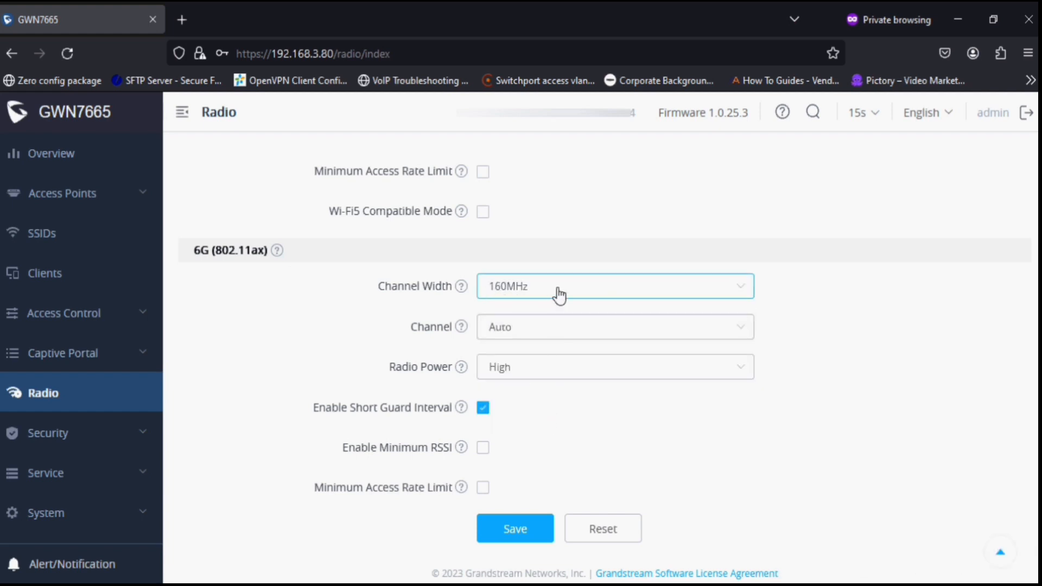
left_click(613, 327)
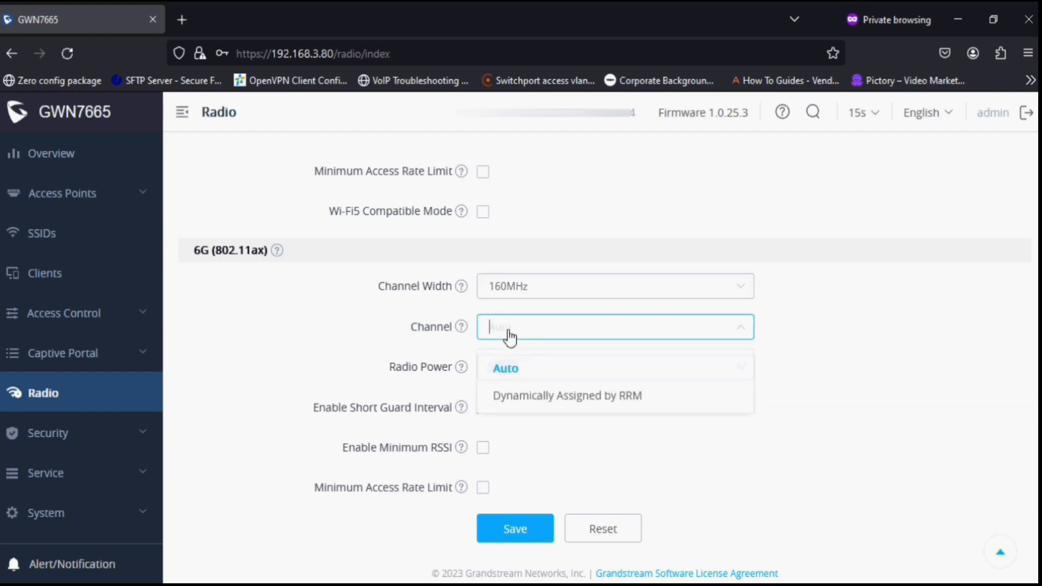
left_click(504, 368)
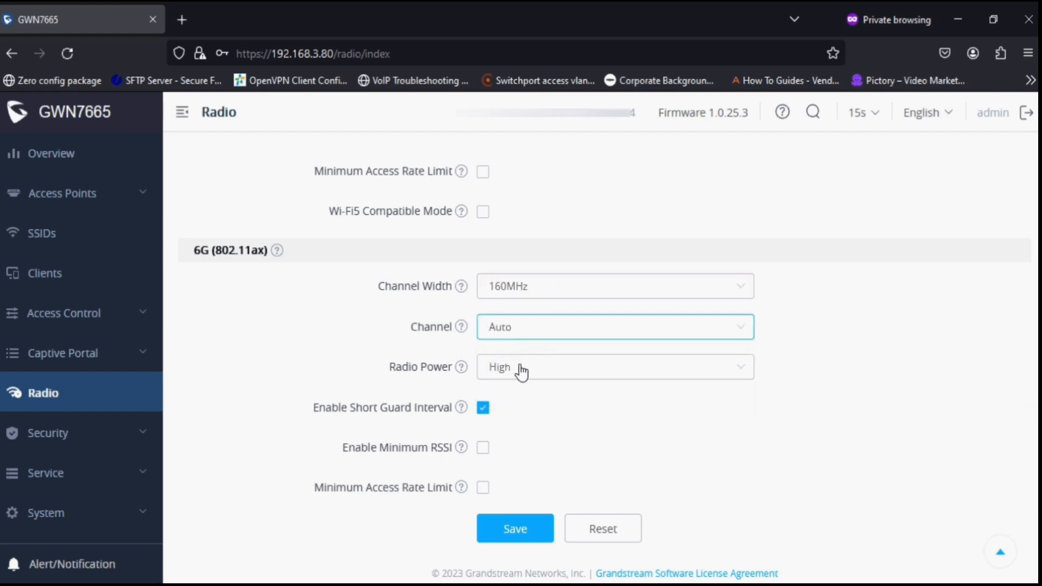
left_click(515, 529)
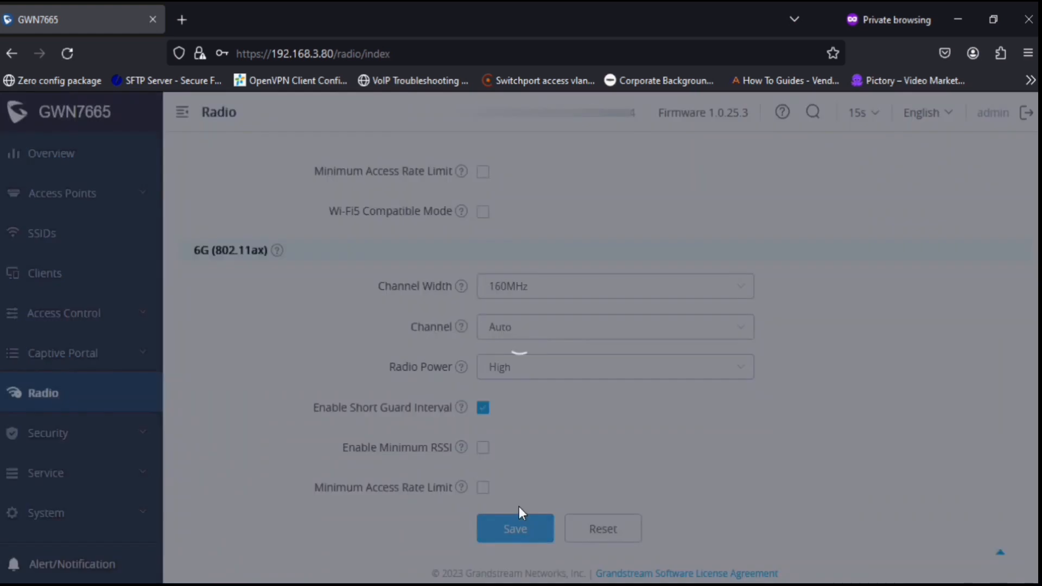
left_click(514, 529)
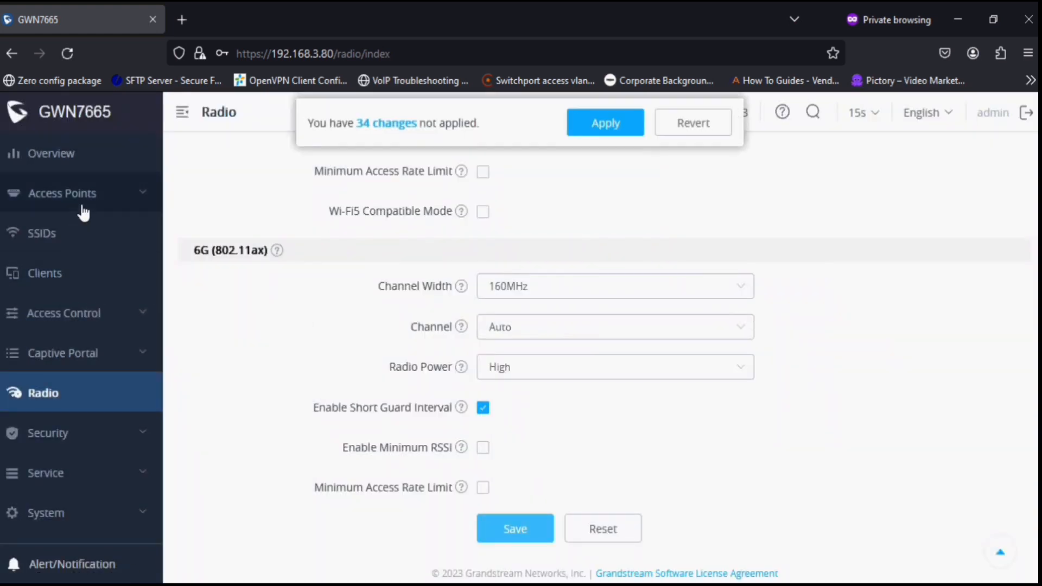
- Check the Access Points status list, then open the GWN7665's Device Configuration from the configuration list
left_click(62, 193)
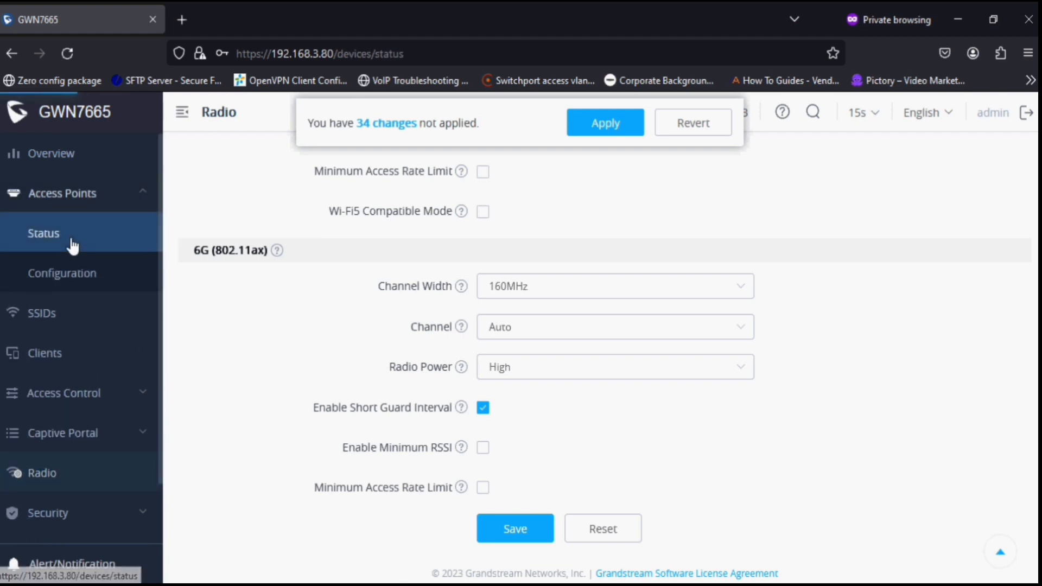
left_click(44, 233)
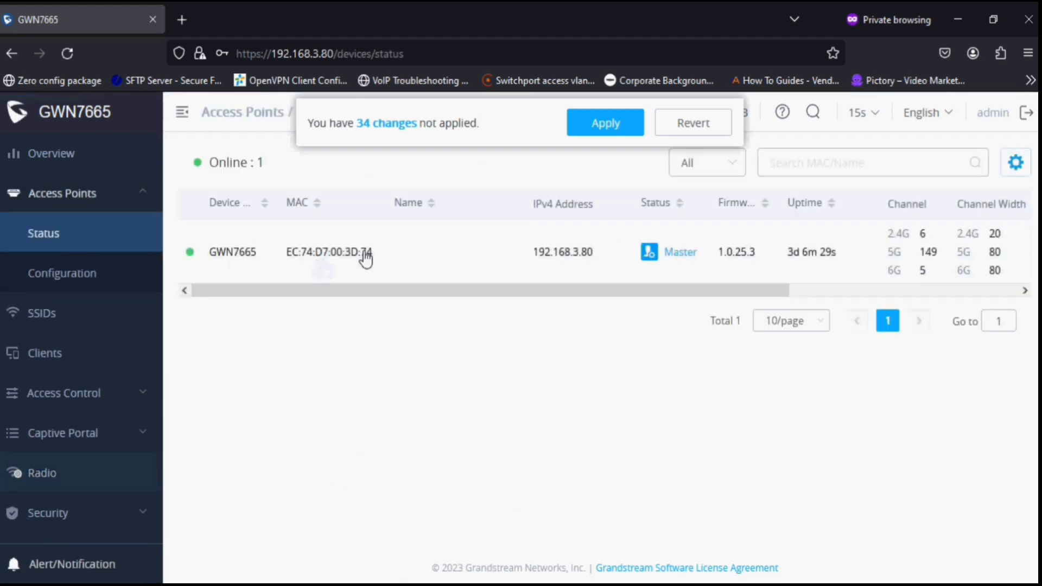
left_click(60, 274)
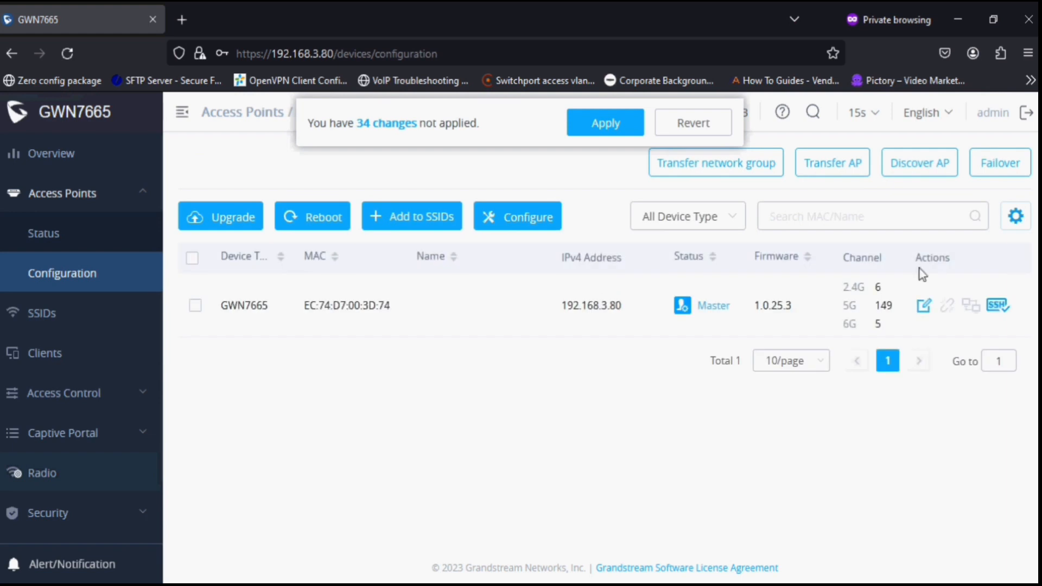
left_click(922, 305)
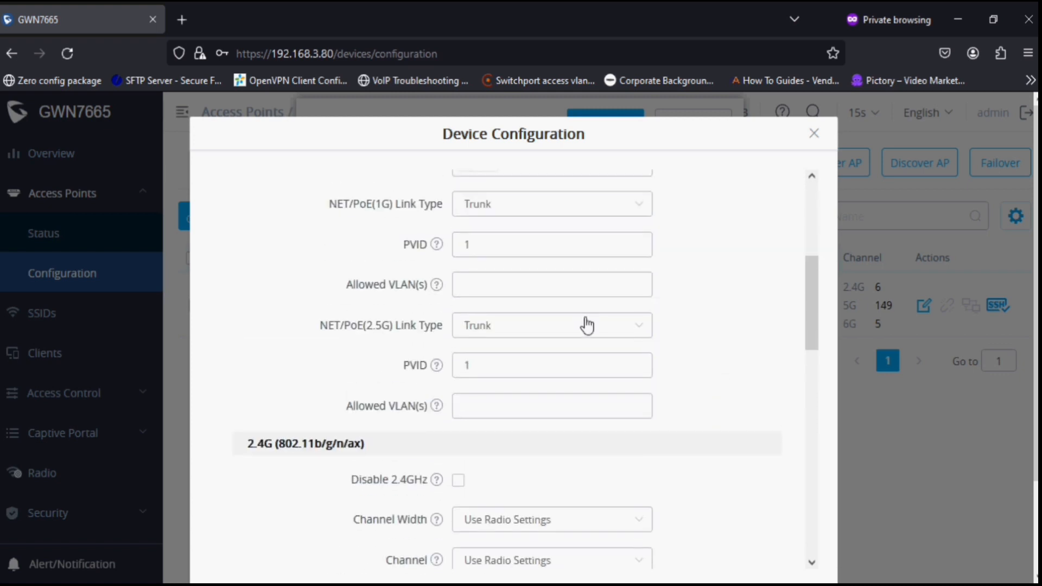
- Review the 2.4G, 5G and 6G sections, all on Use Radio Settings, and cancel without saving
scroll("down", 3)
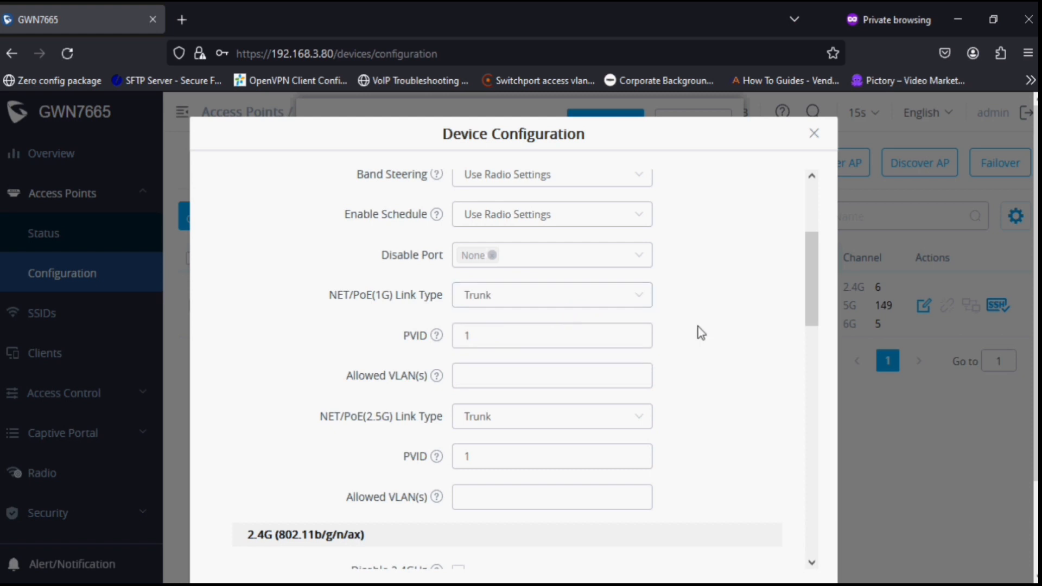
scroll("down", 3)
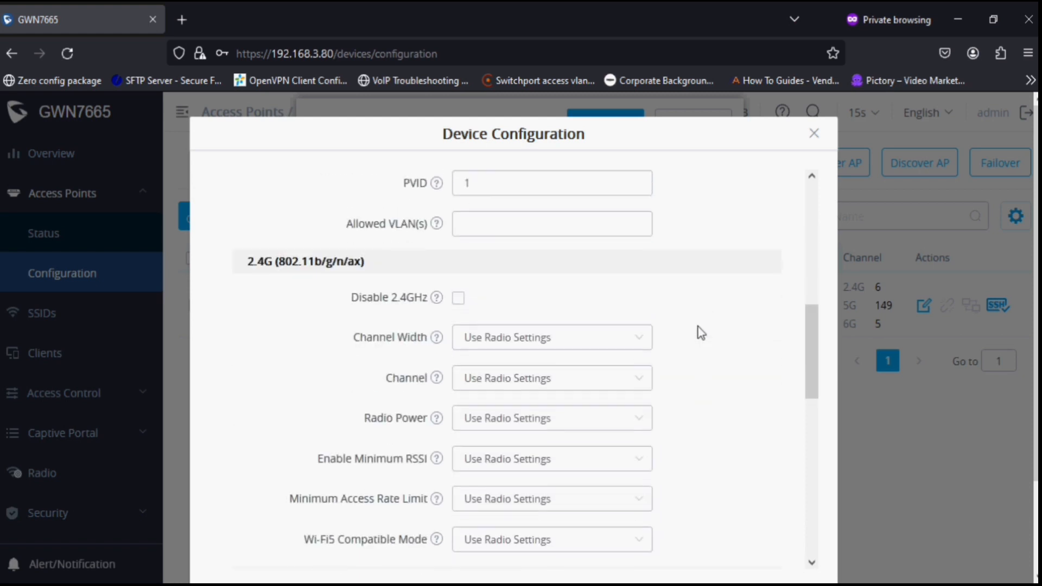
scroll("down", 3)
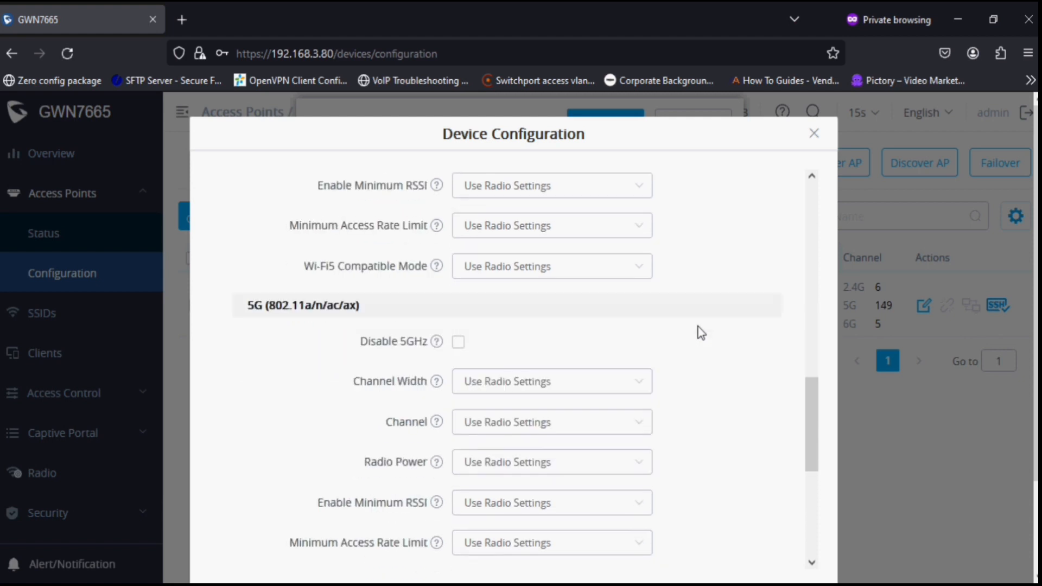
scroll("down", 3)
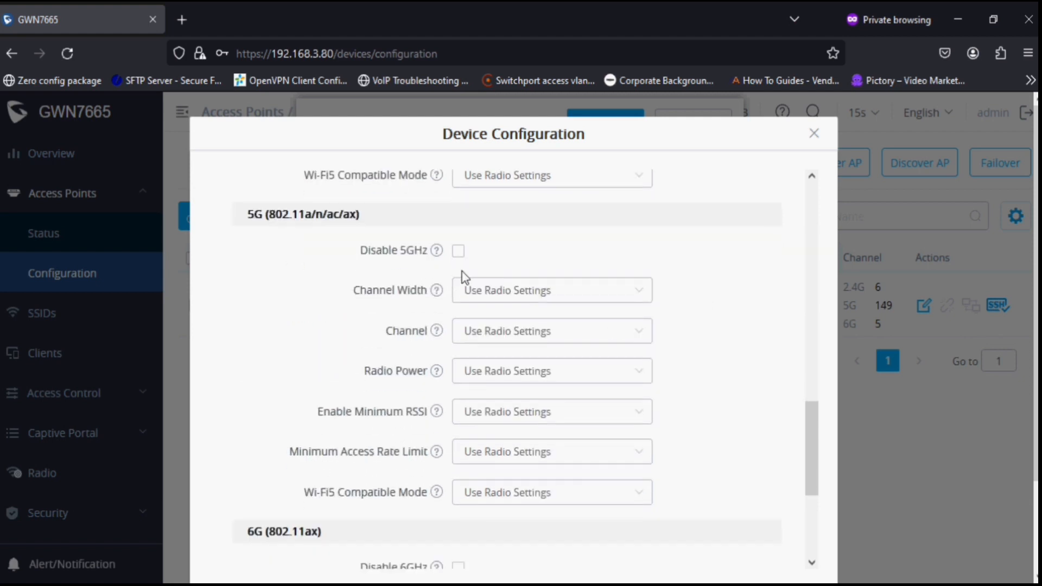
scroll("down", 3)
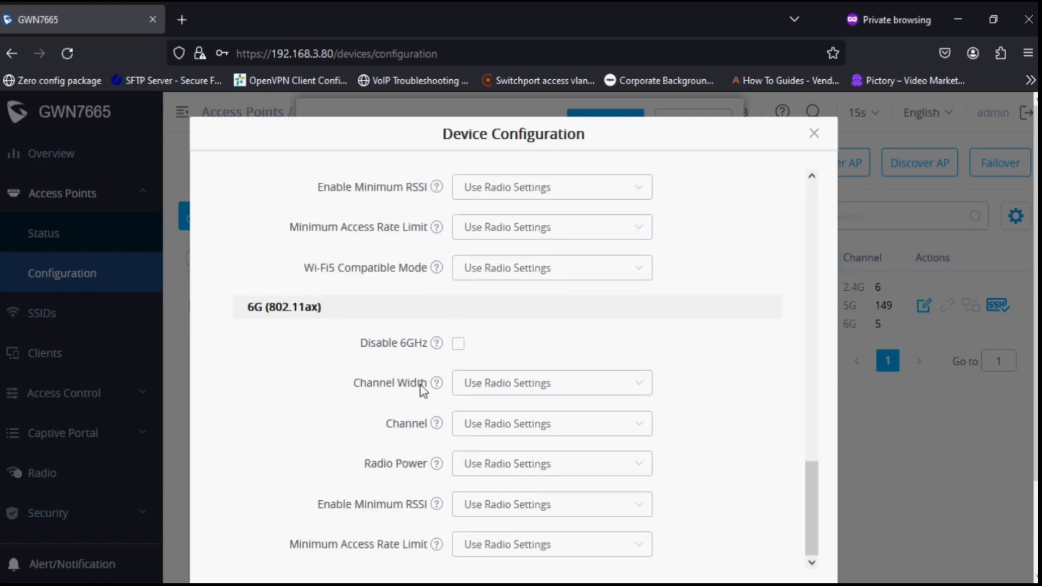
scroll("down", 3)
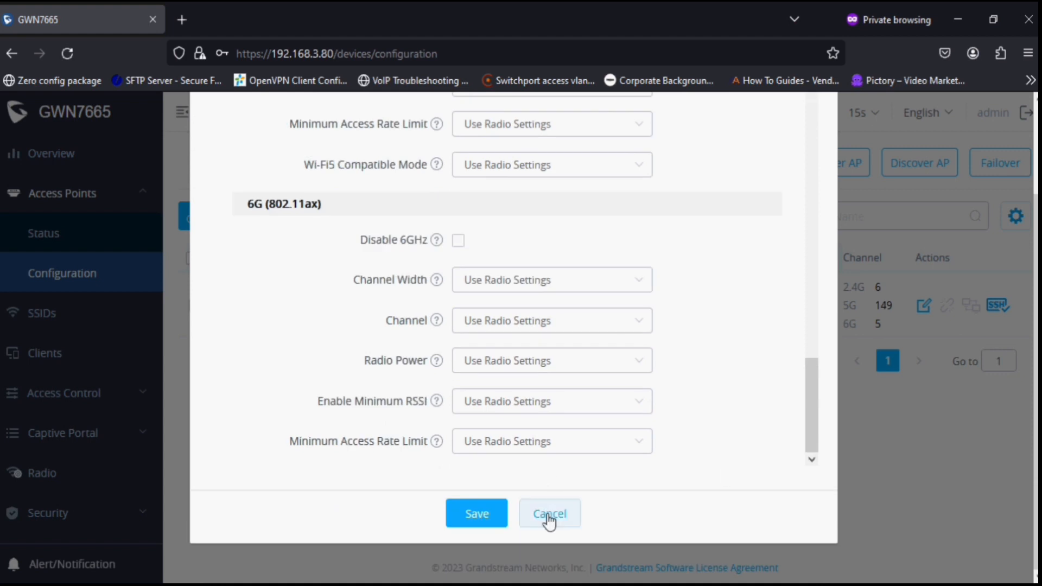
left_click(550, 514)
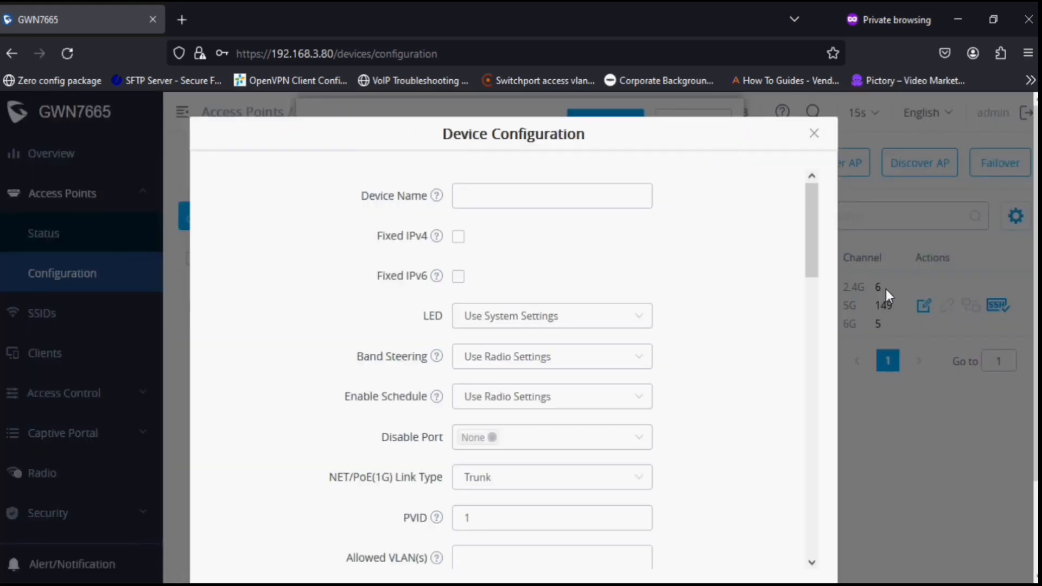
- Close the Device Configuration dialog and show the SSIDs list with one Tri-Band WPA3 network
left_click(813, 133)
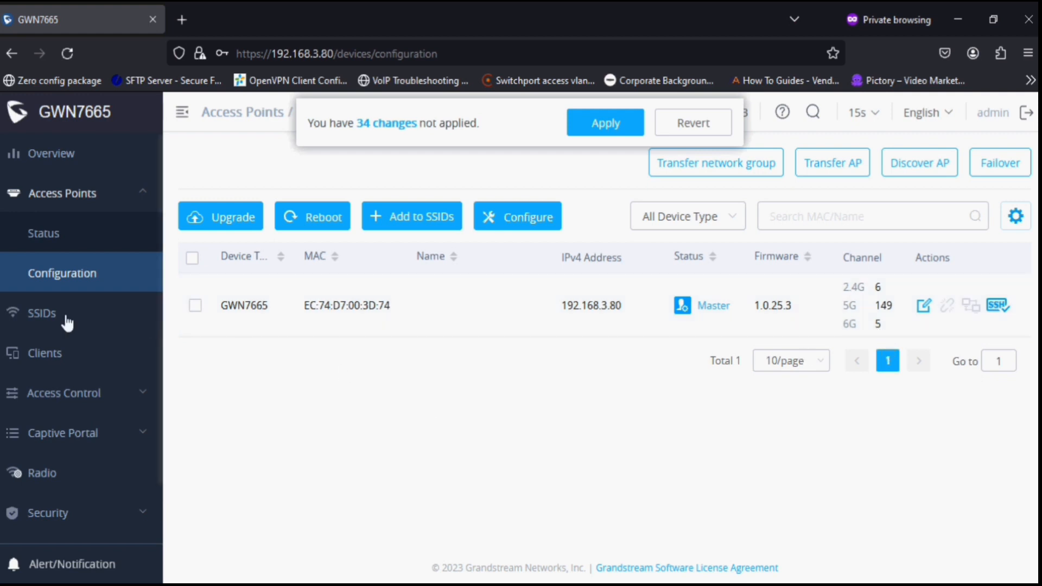
left_click(43, 313)
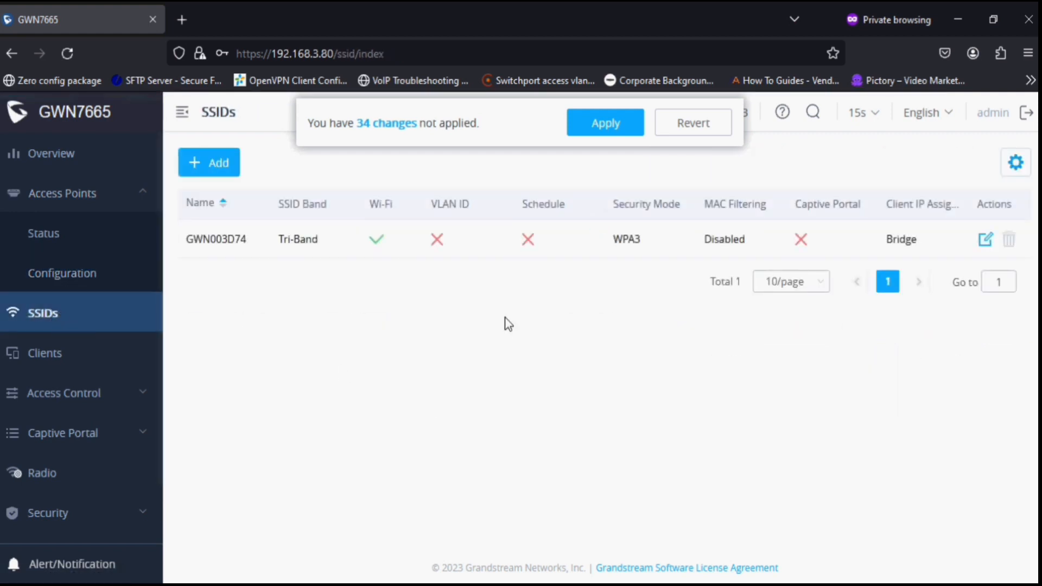
left_click(985, 238)
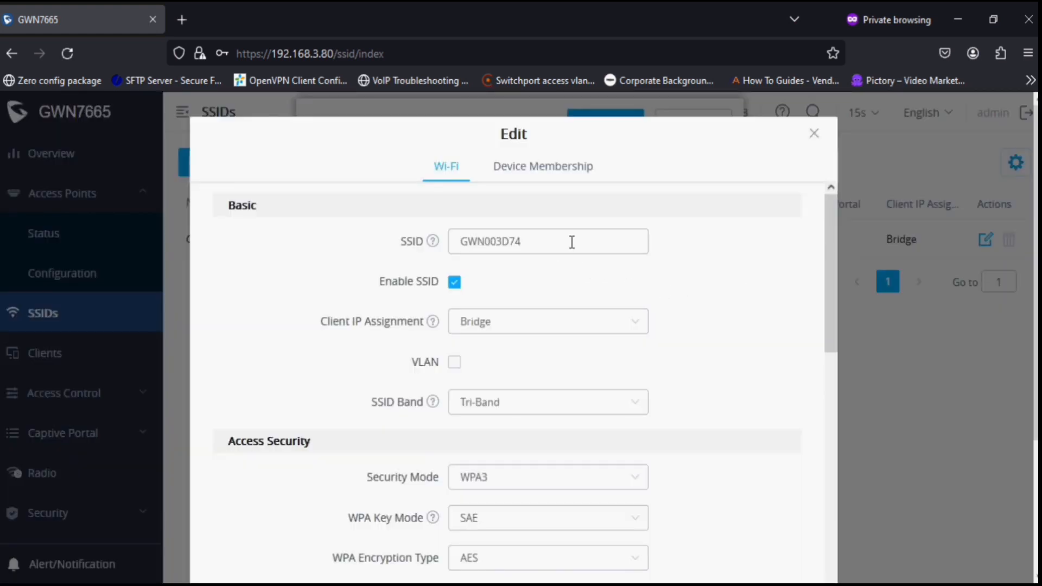
left_click(547, 322)
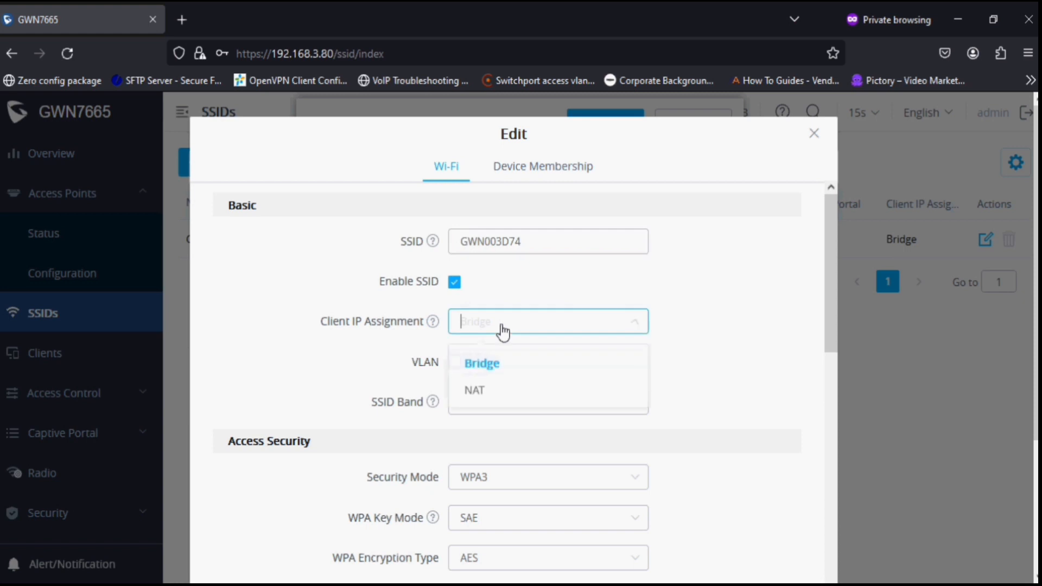
left_click(480, 362)
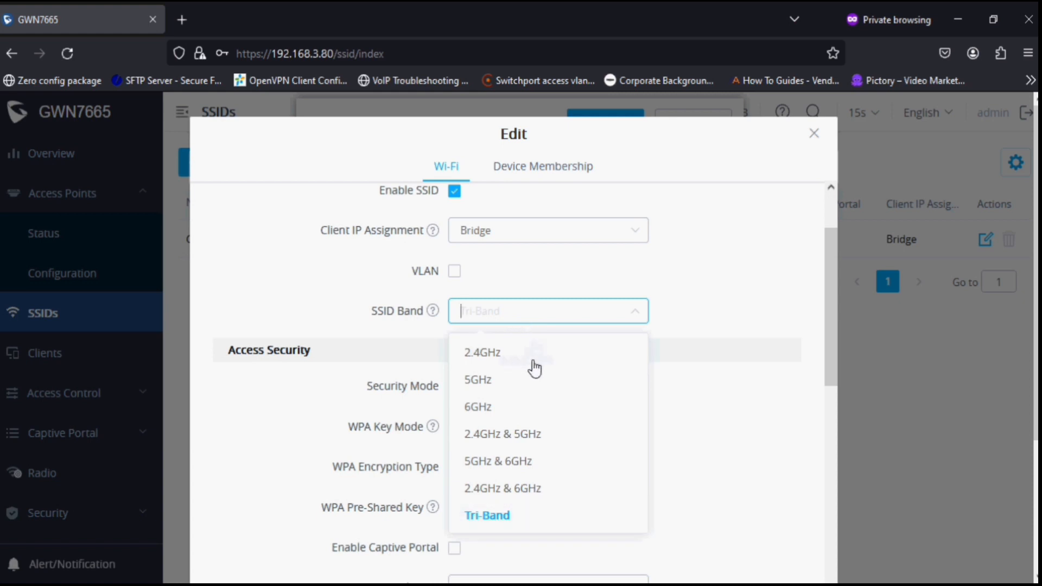
mouse_move(507, 443)
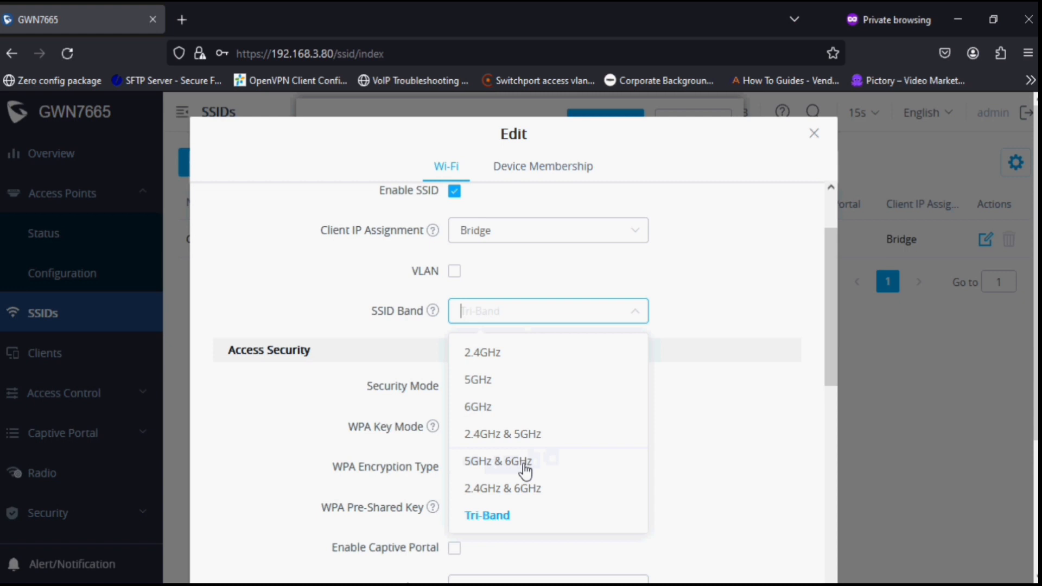
mouse_move(539, 495)
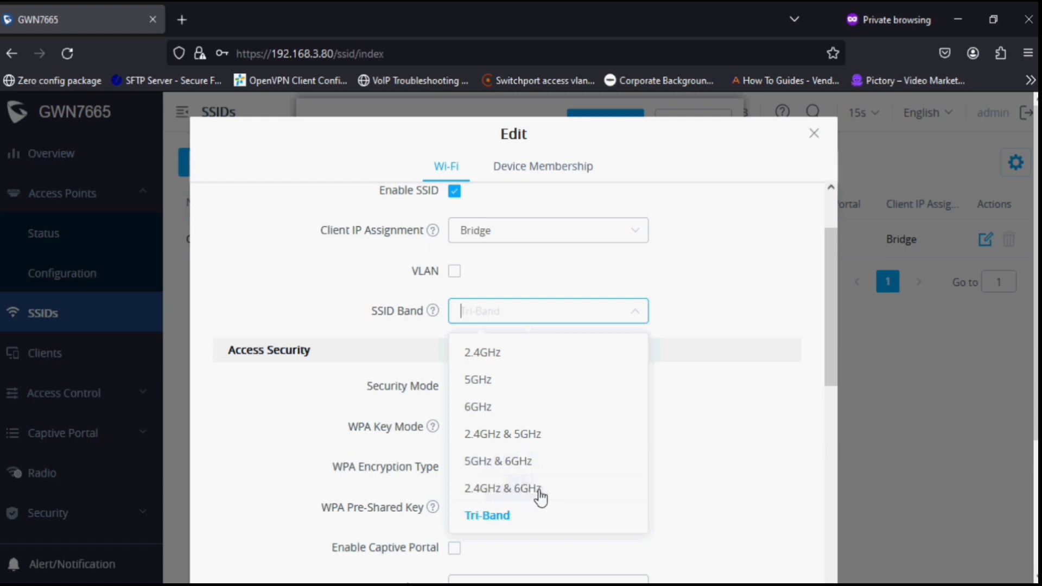
left_click(486, 515)
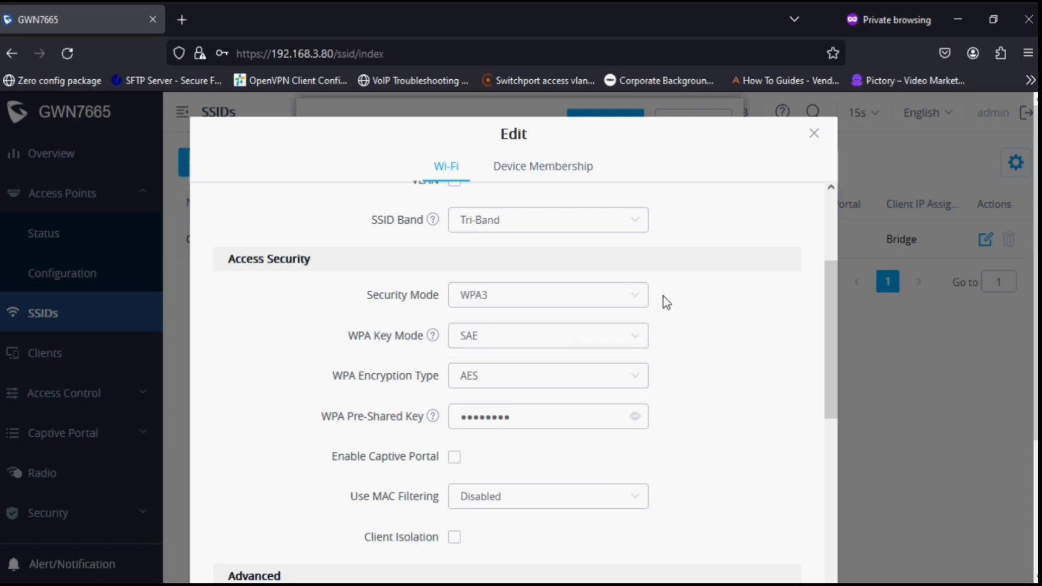
scroll("down", 3)
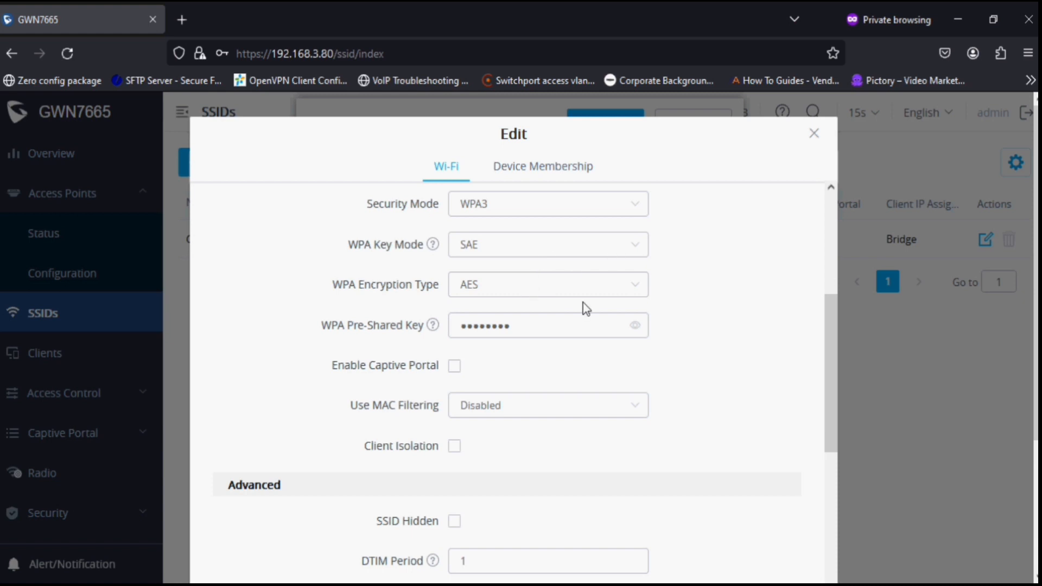
scroll("down", 3)
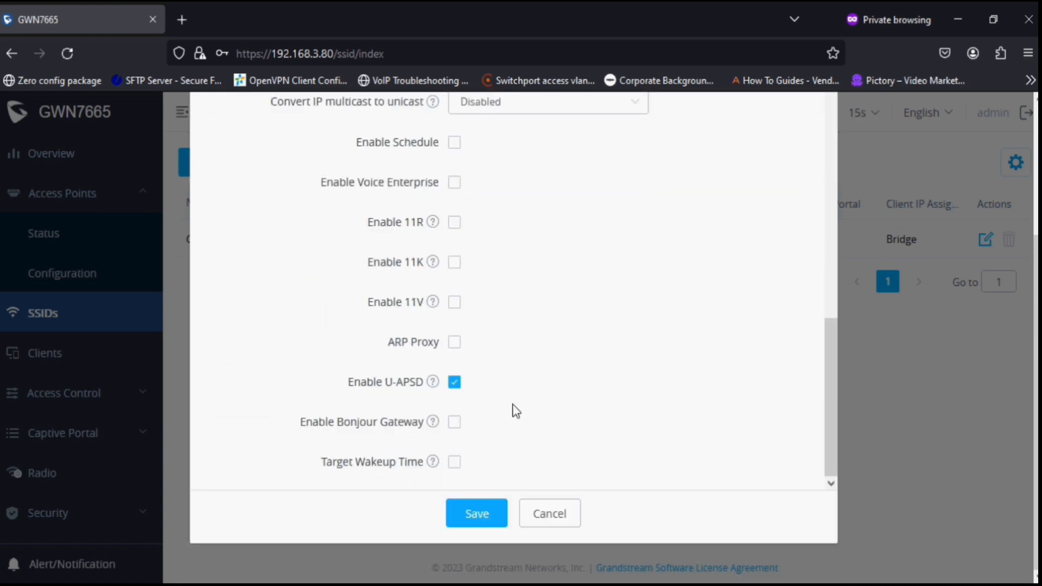
left_click(476, 513)
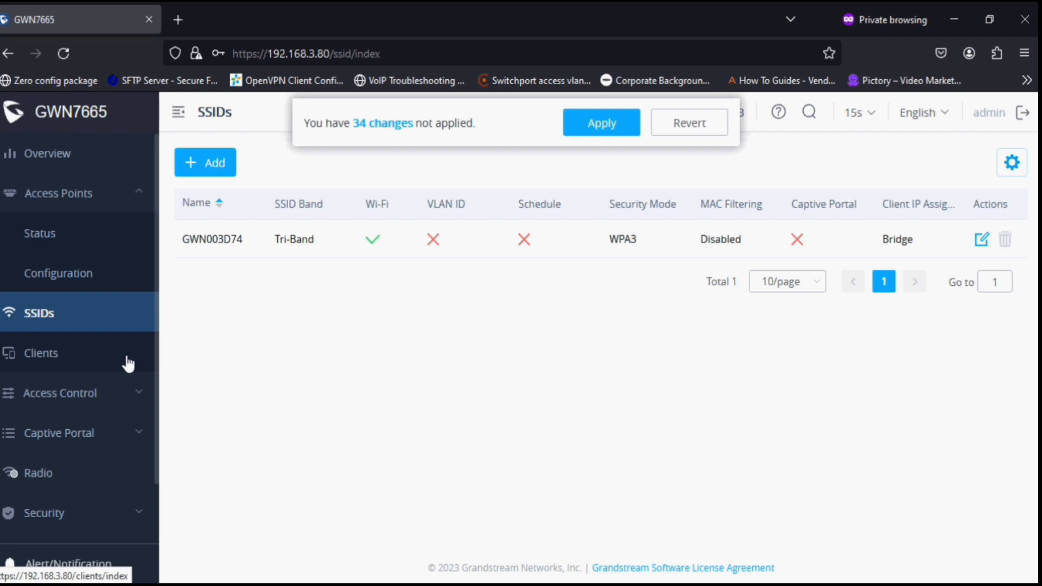
mouse_move(128, 364)
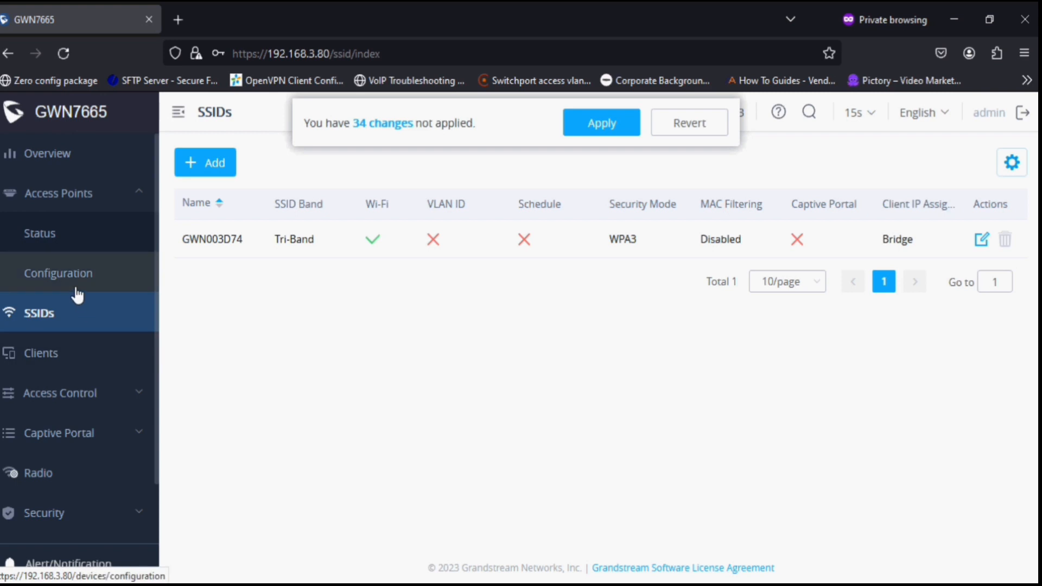
mouse_move(80, 298)
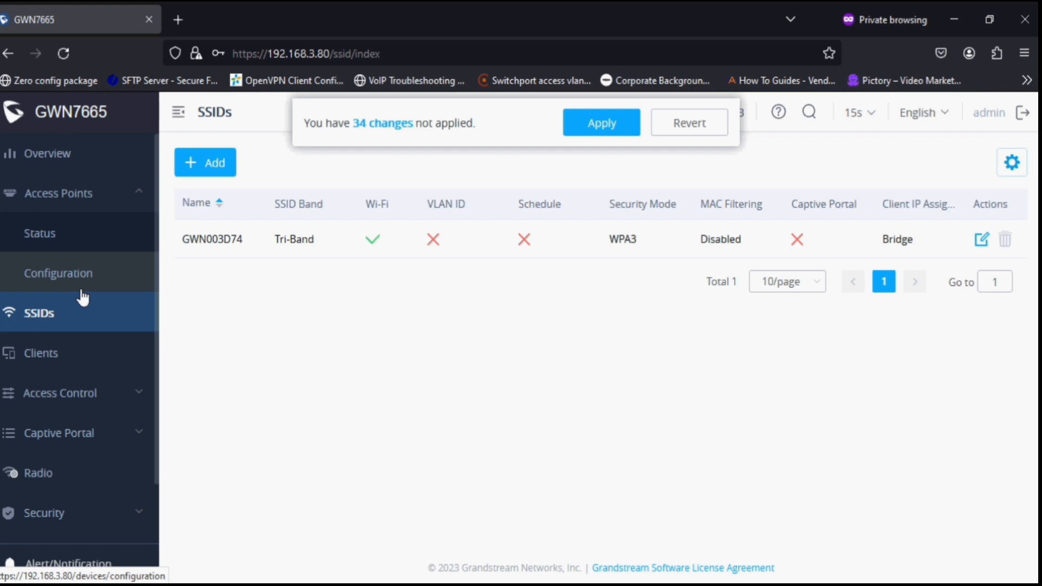
- Show the access point's Status info page with firmware 1.0.25.3 and IP 192.168.3.80
left_click(39, 232)
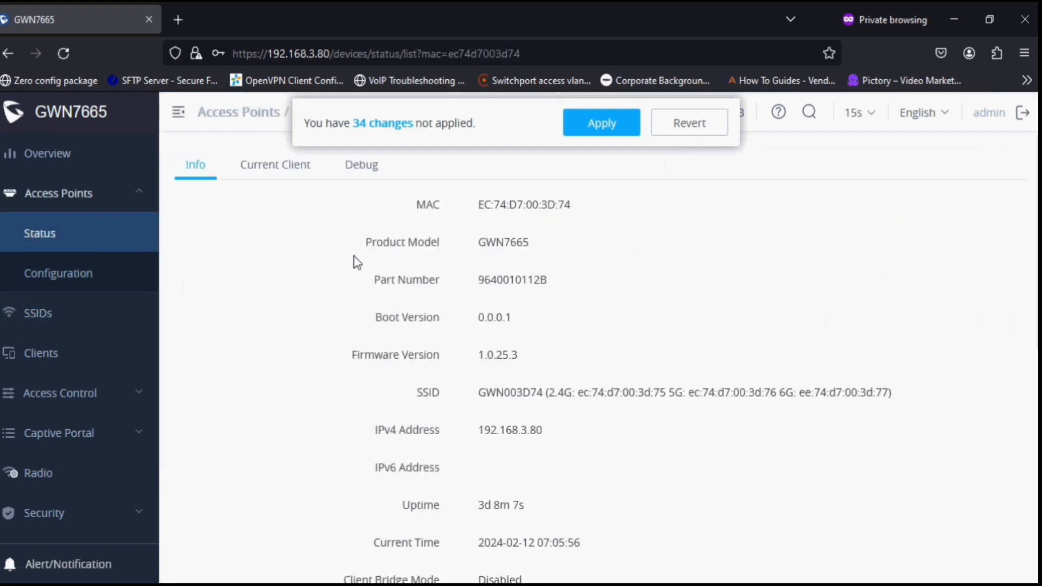
- Read through the Status Info details, then return to the Overview dashboard
scroll("down", 3)
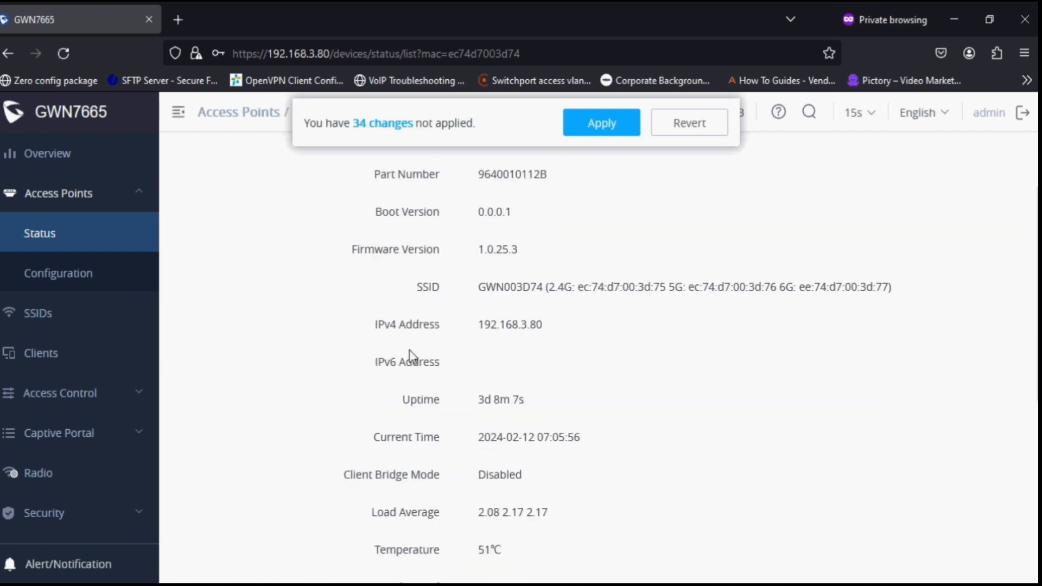
scroll("down", 3)
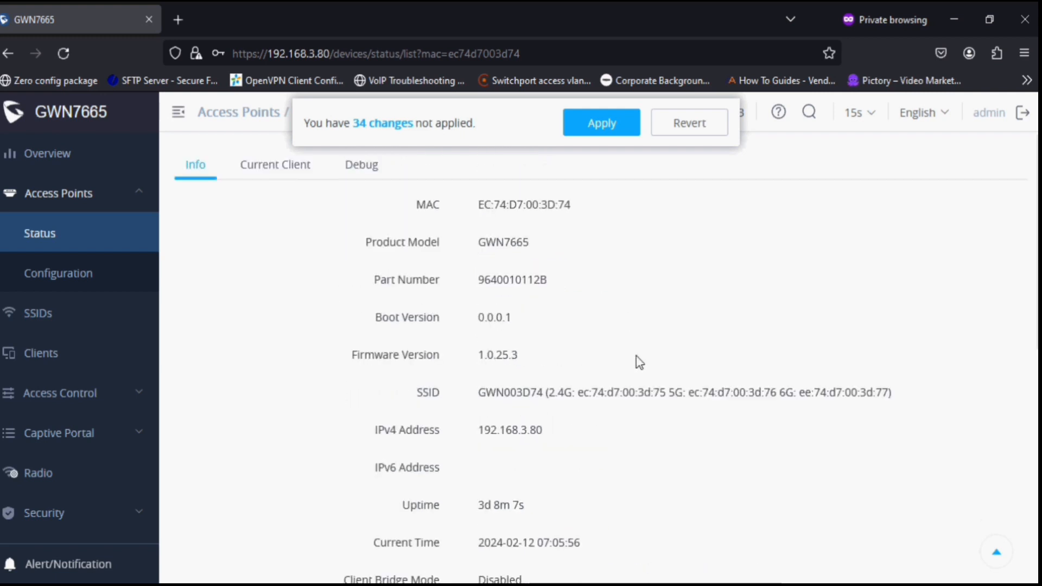
left_click(48, 153)
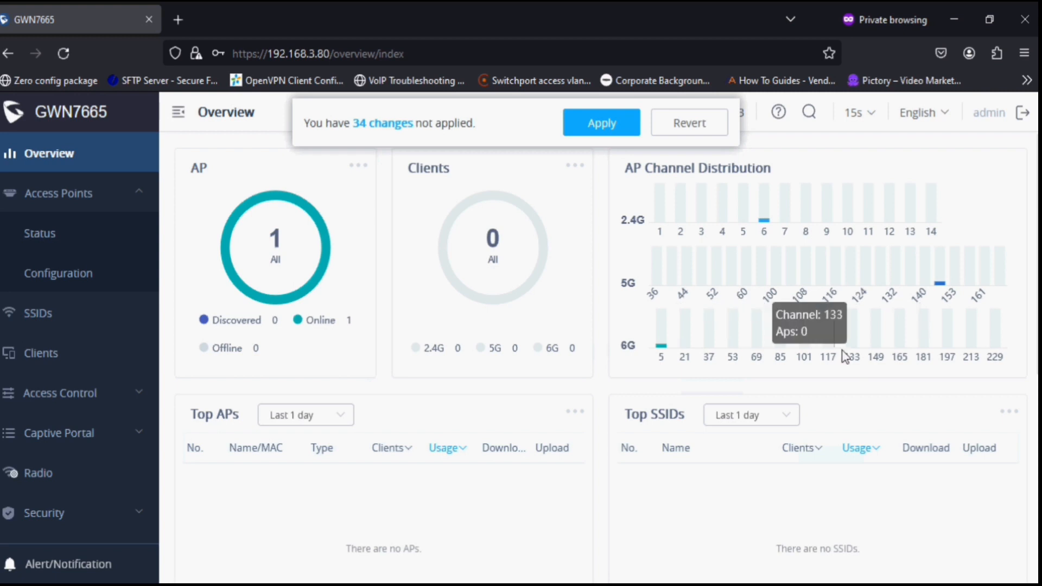
mouse_move(699, 375)
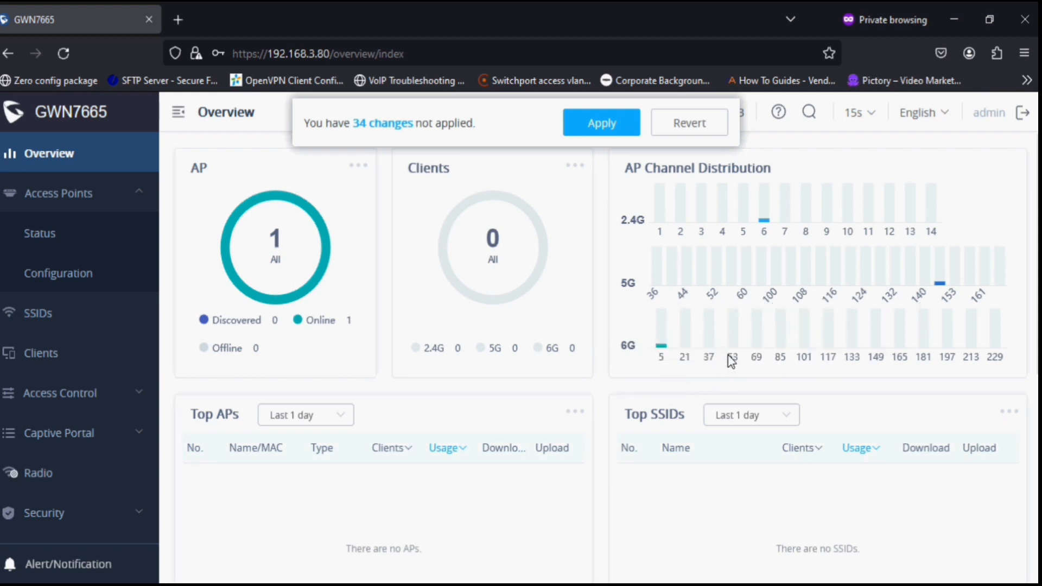
mouse_move(815, 356)
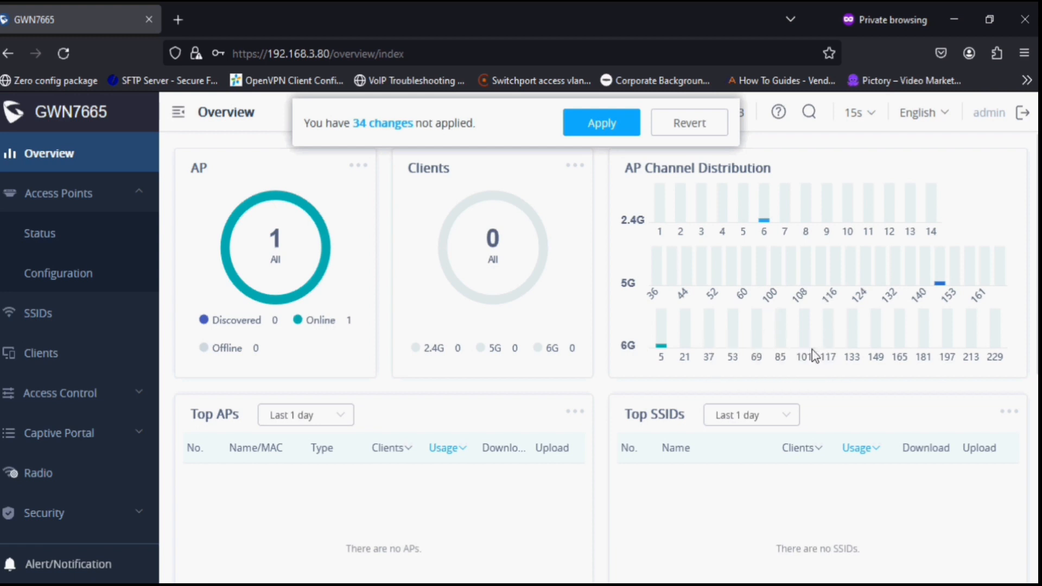
mouse_move(889, 359)
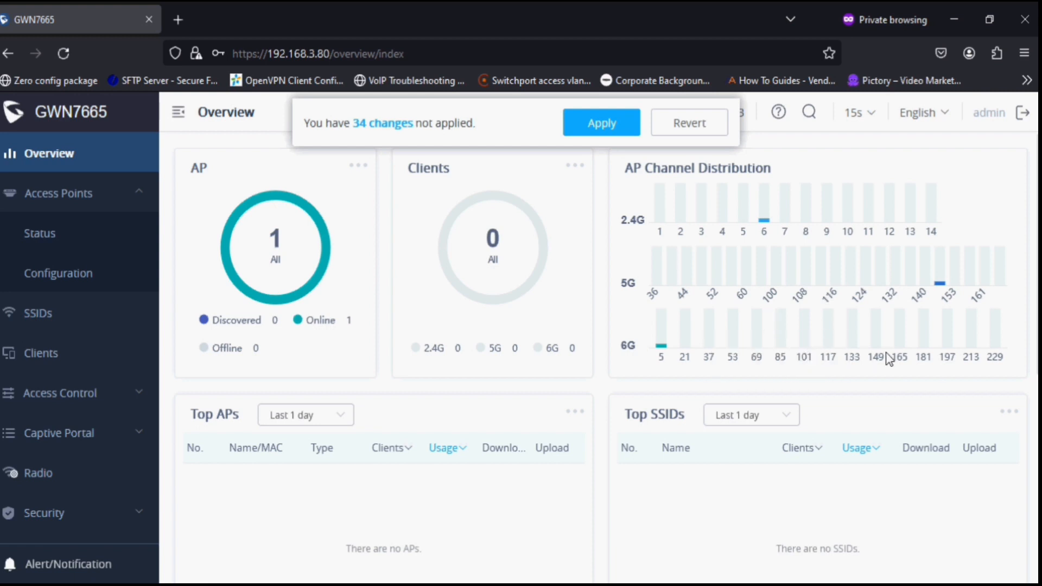
mouse_move(955, 365)
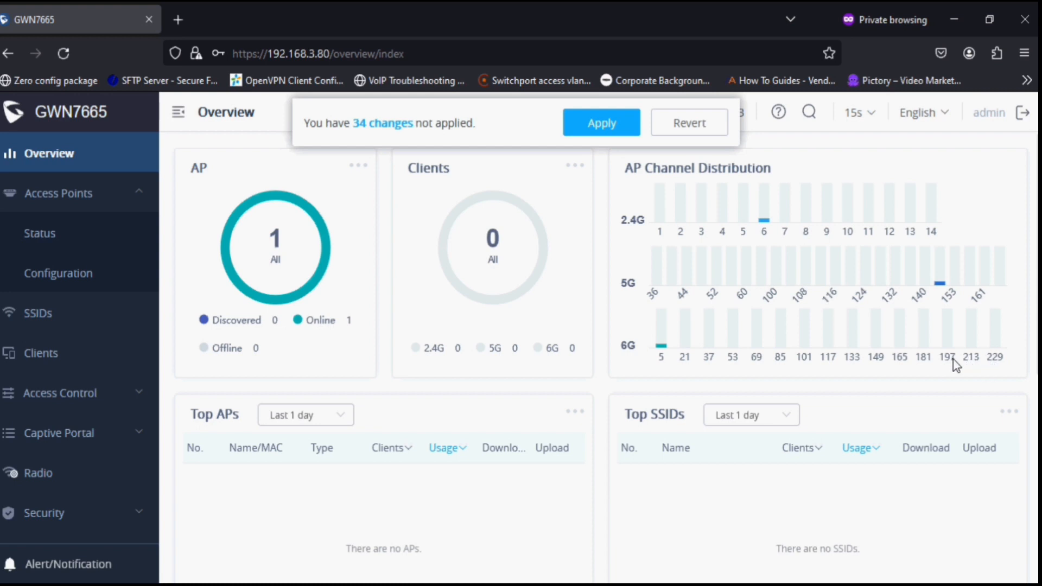